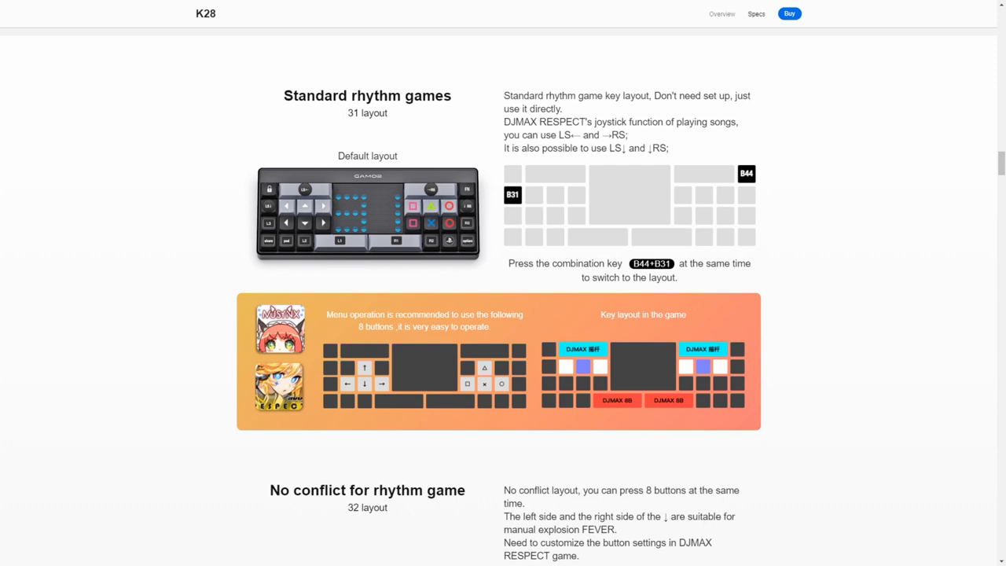
scroll("down", 3)
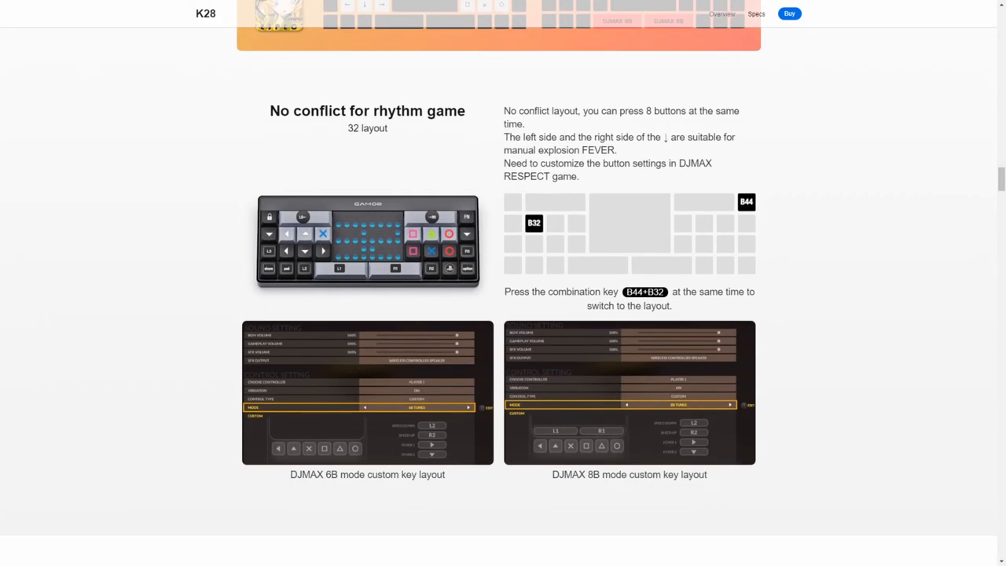
scroll("down", 3)
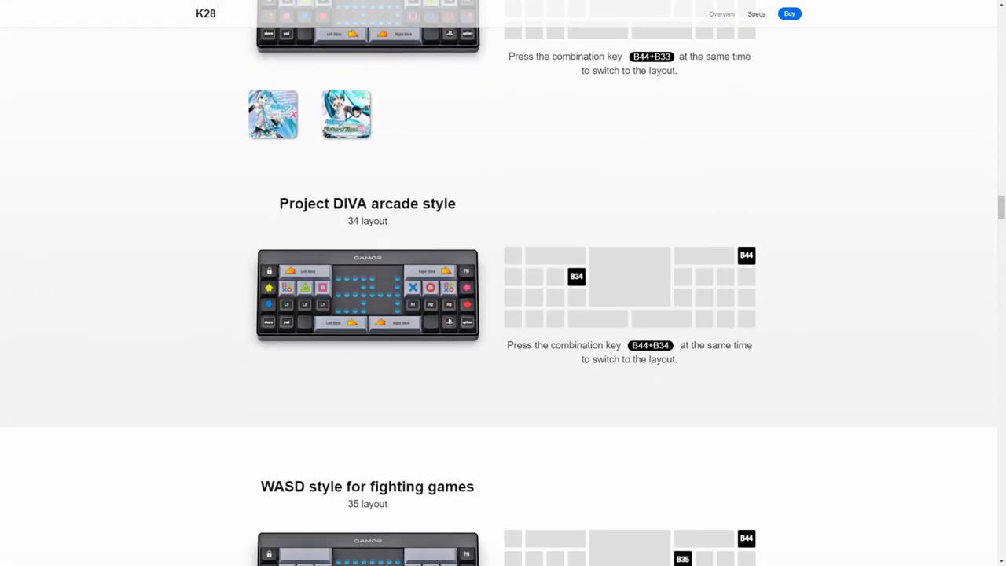
scroll("down", 3)
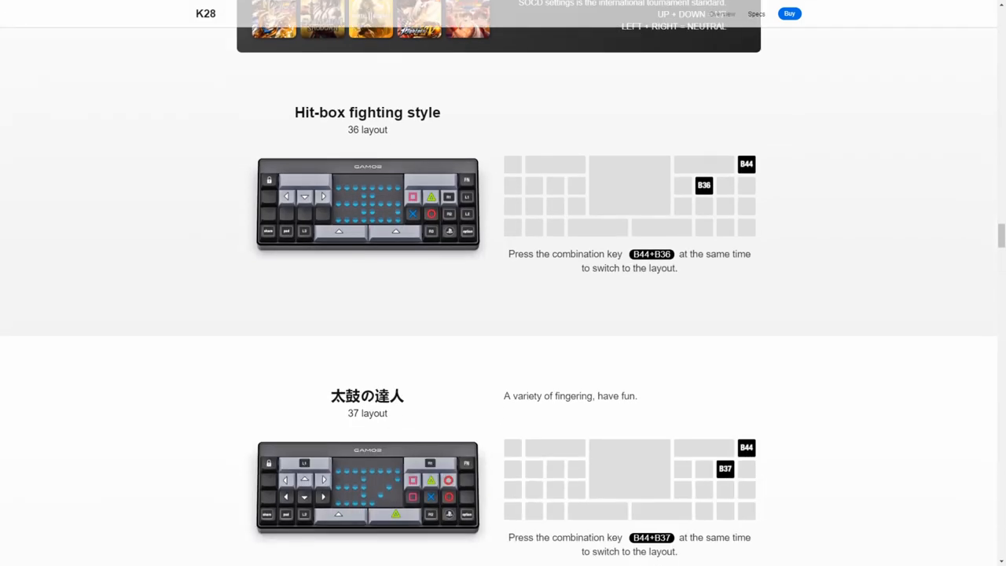
scroll("down", 3)
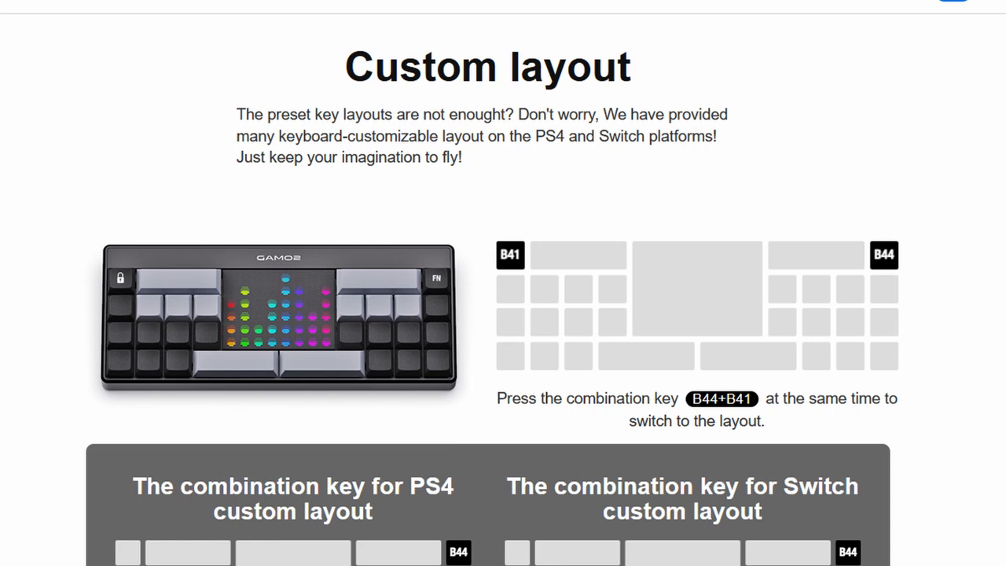
scroll("down", 3)
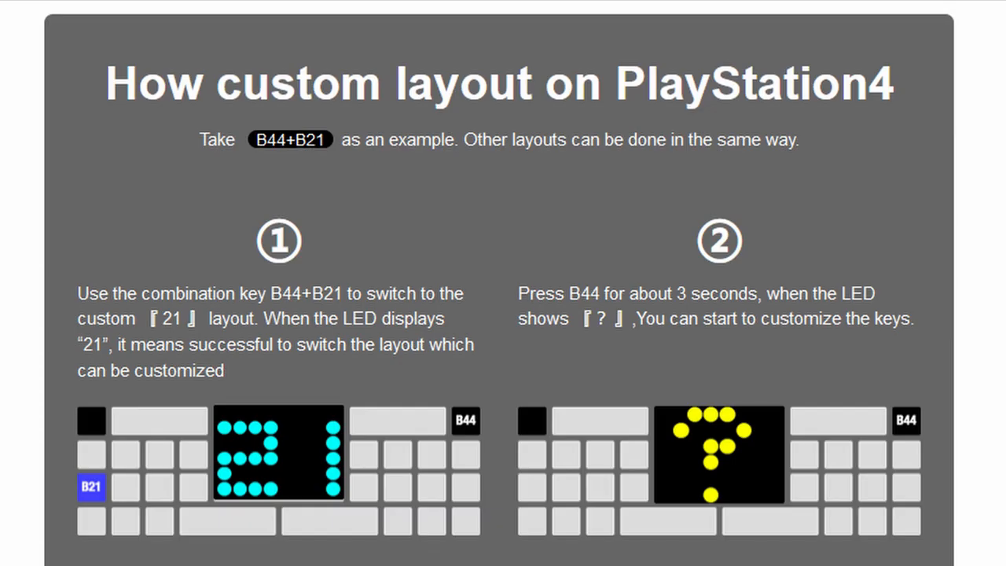